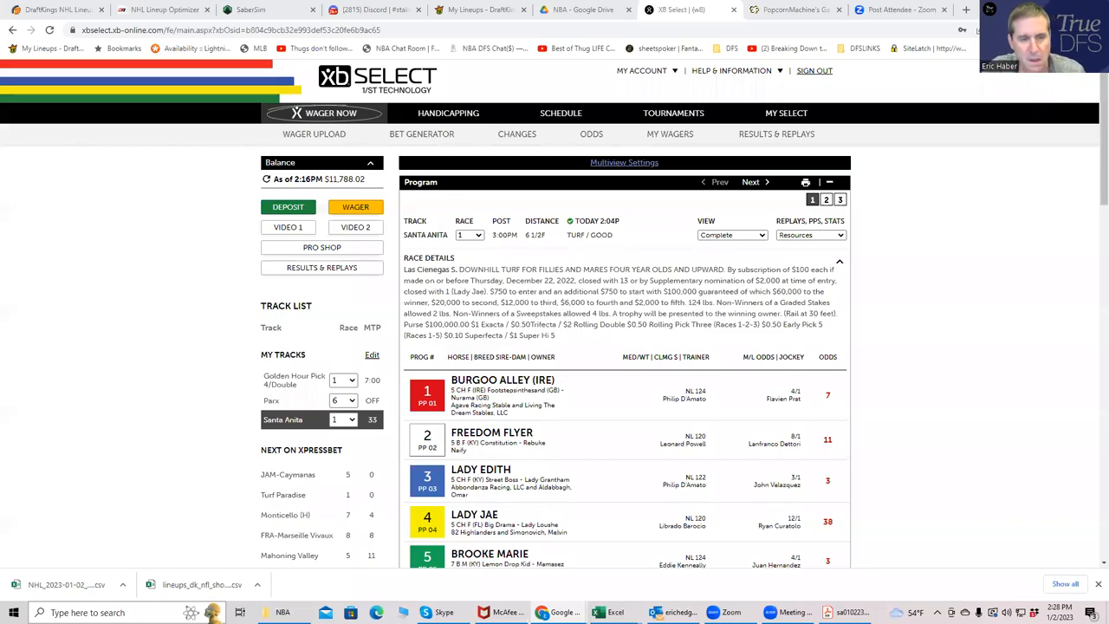
mouse_move(1091, 154)
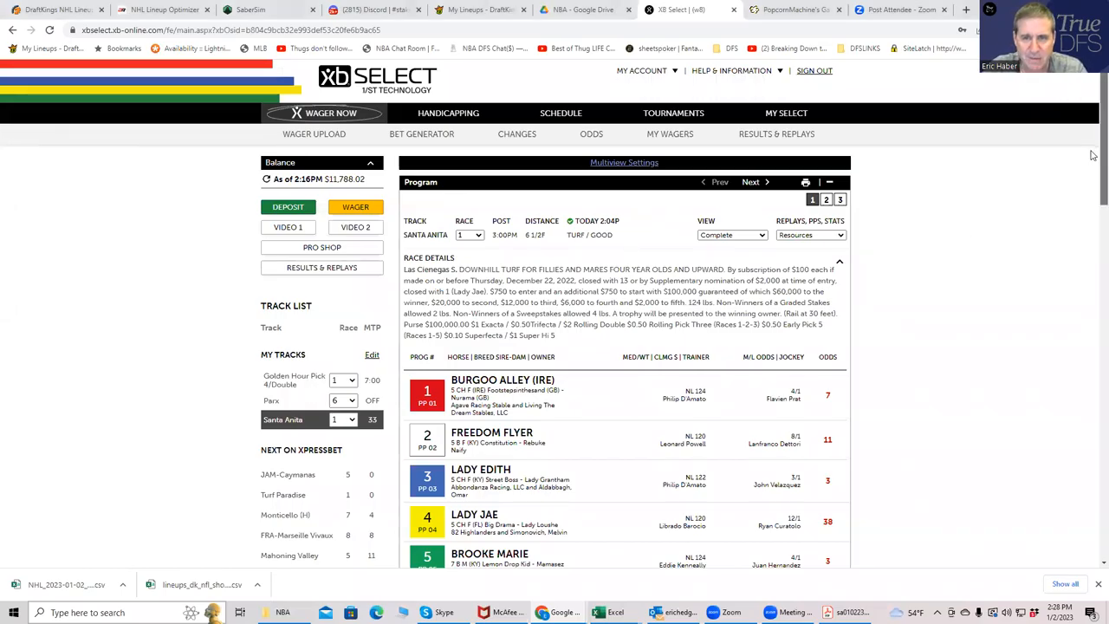
Scroll through the Santa Anita race 2 program entries, led by Violet Crown and Speaking Spanglish
scroll("down", 3)
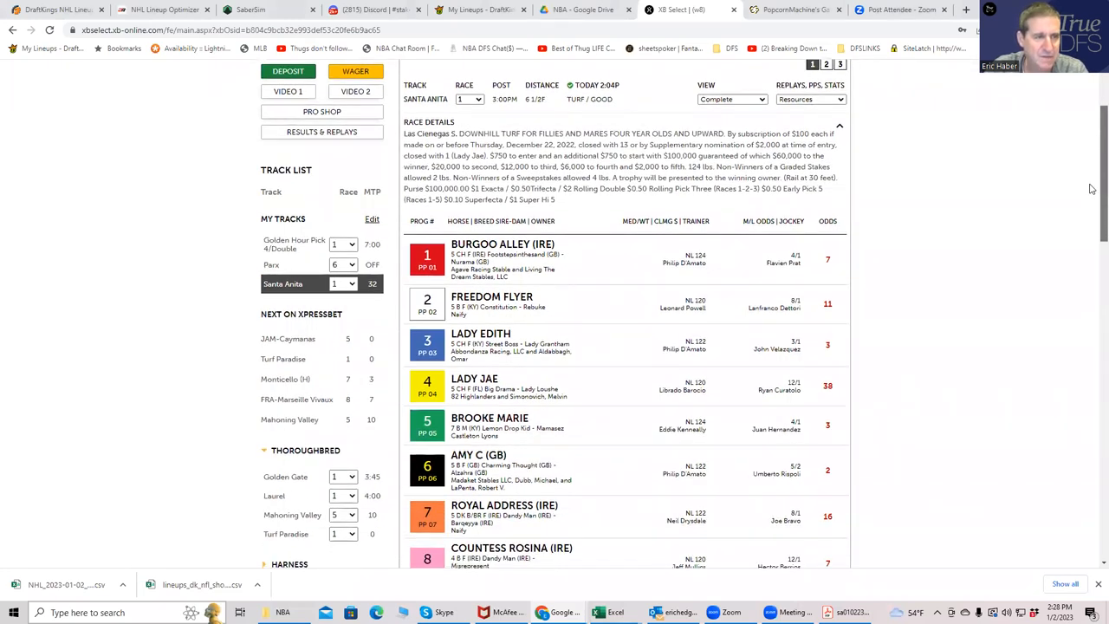
scroll("down", 3)
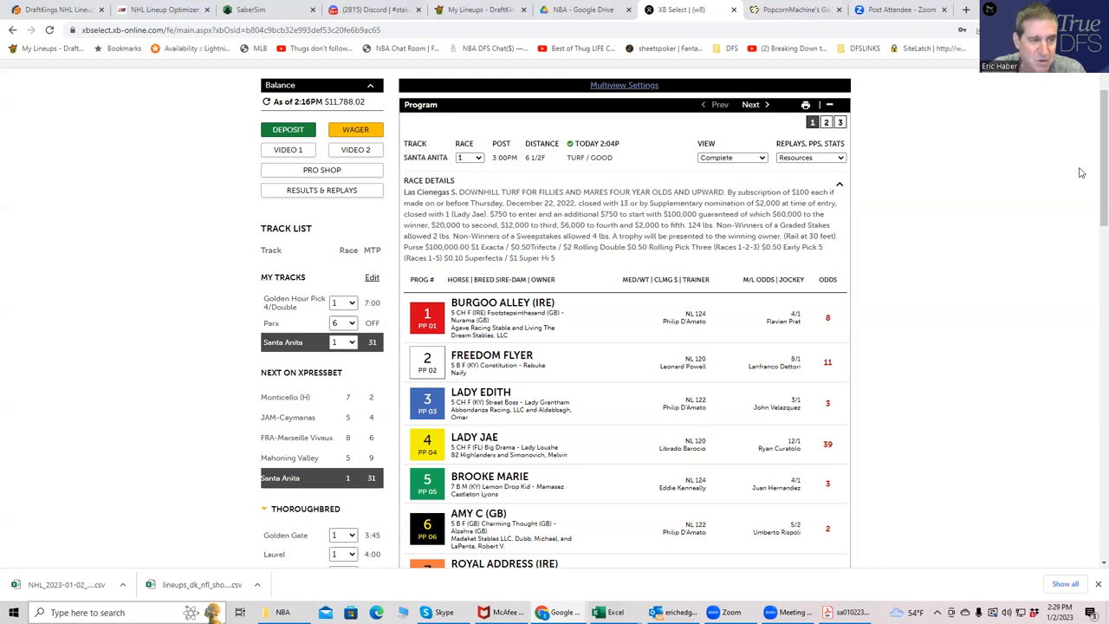
mouse_move(1055, 183)
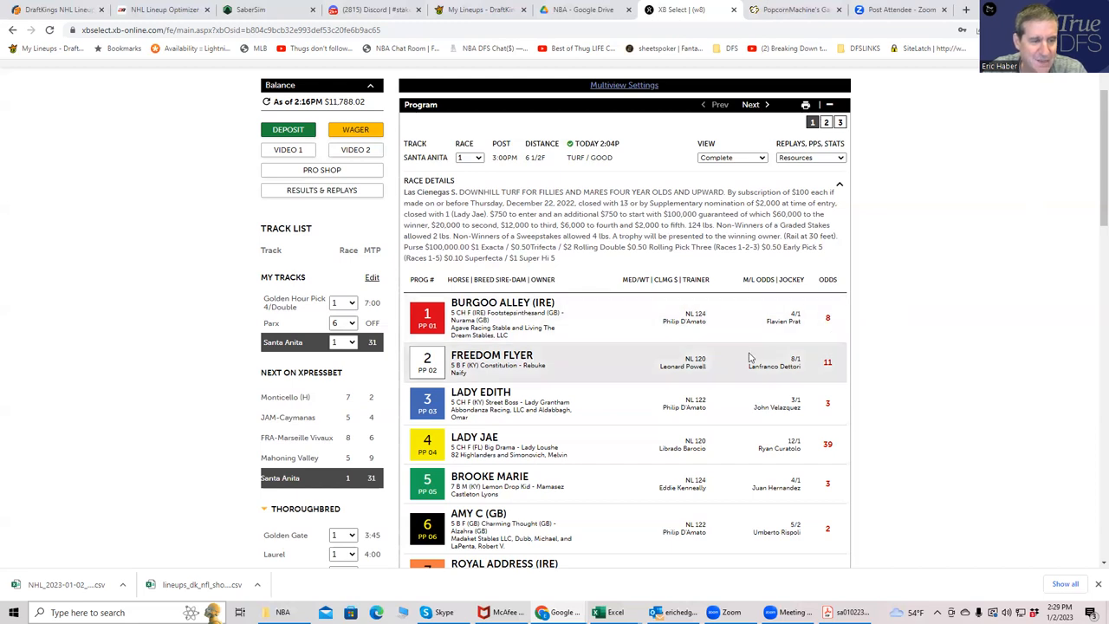
mouse_move(685, 319)
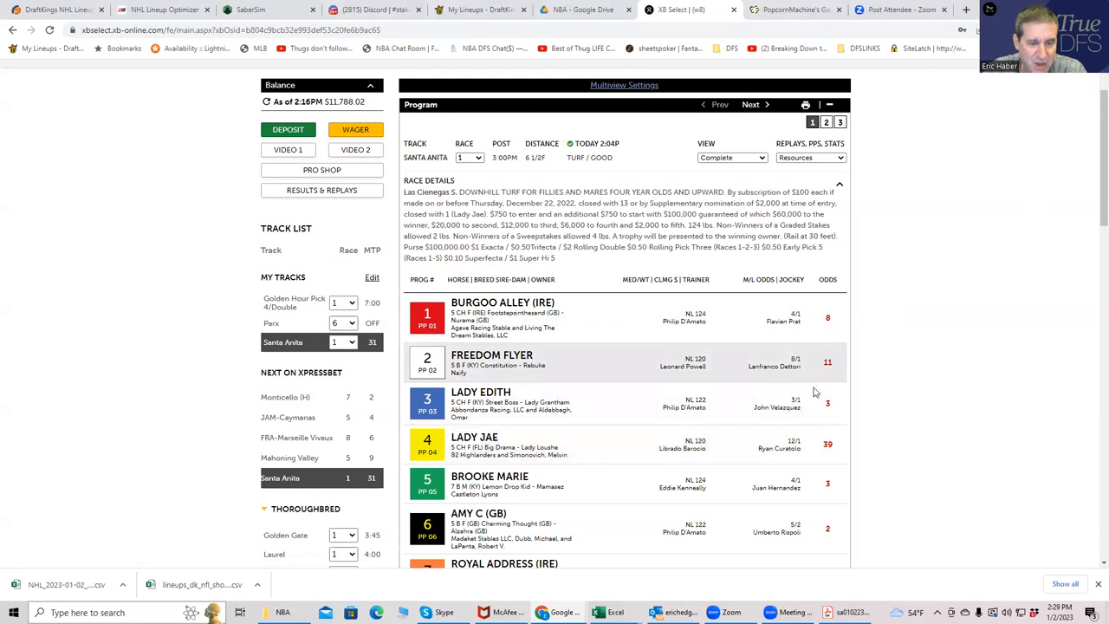
mouse_move(817, 444)
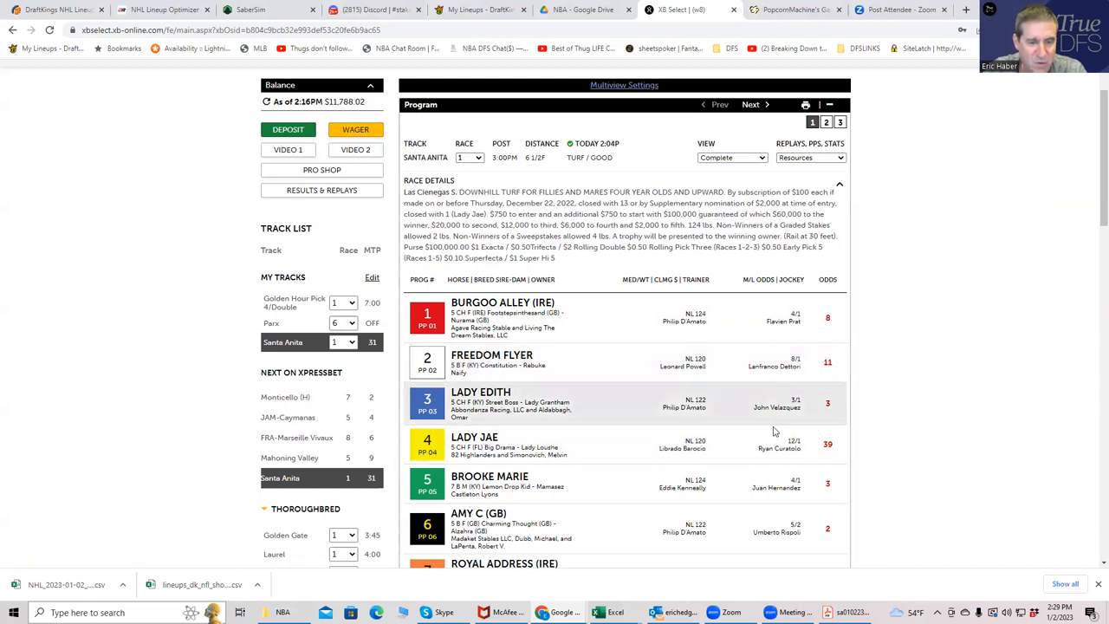
mouse_move(776, 444)
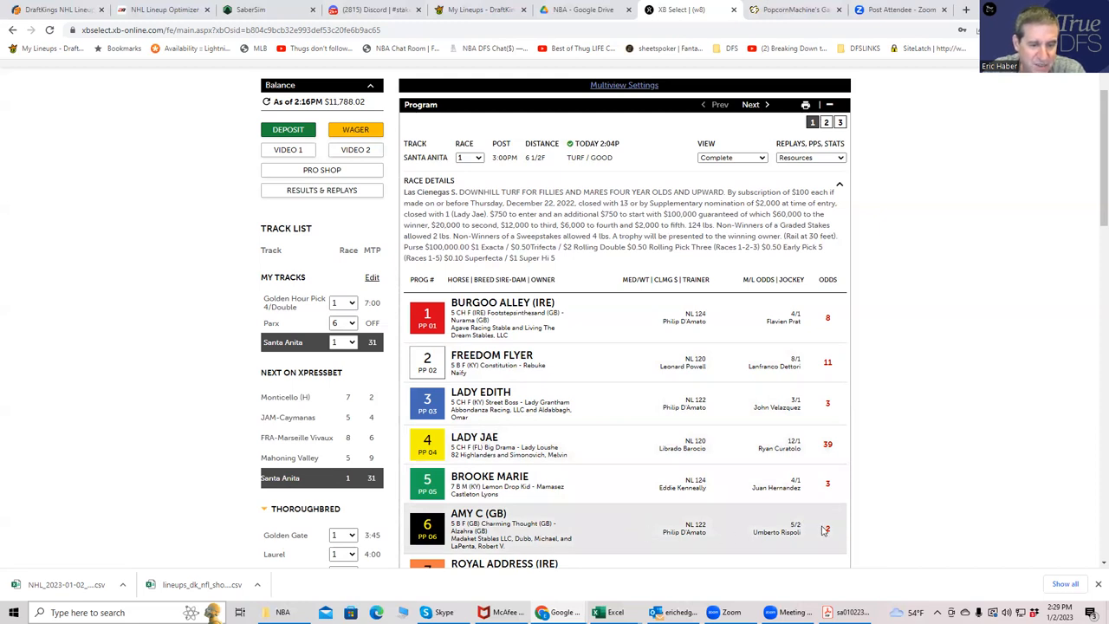
mouse_move(672, 407)
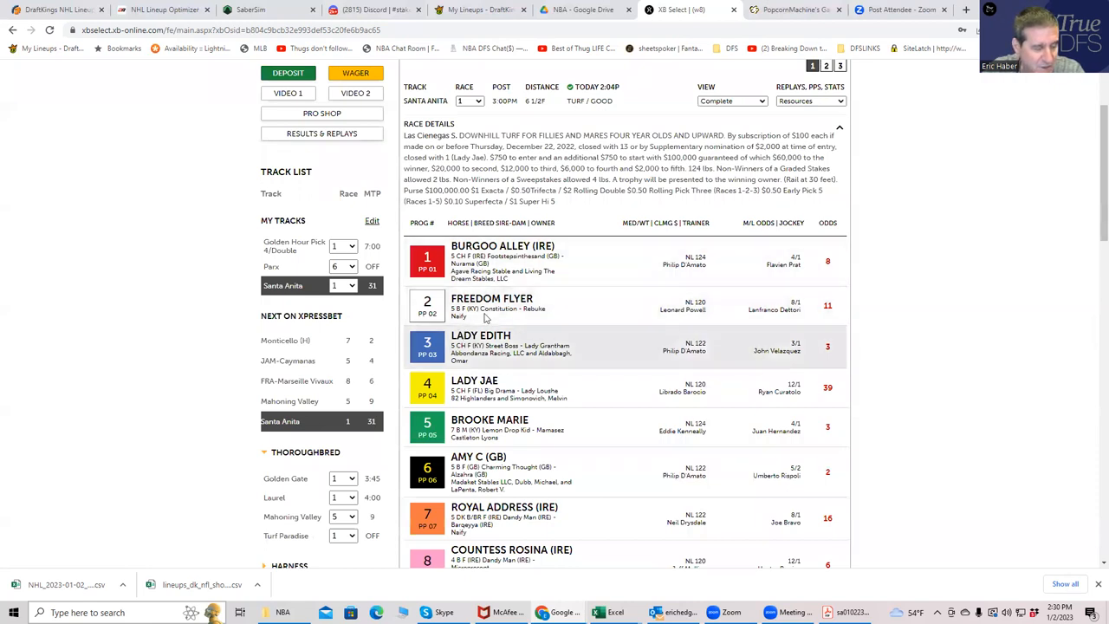
scroll("up", 3)
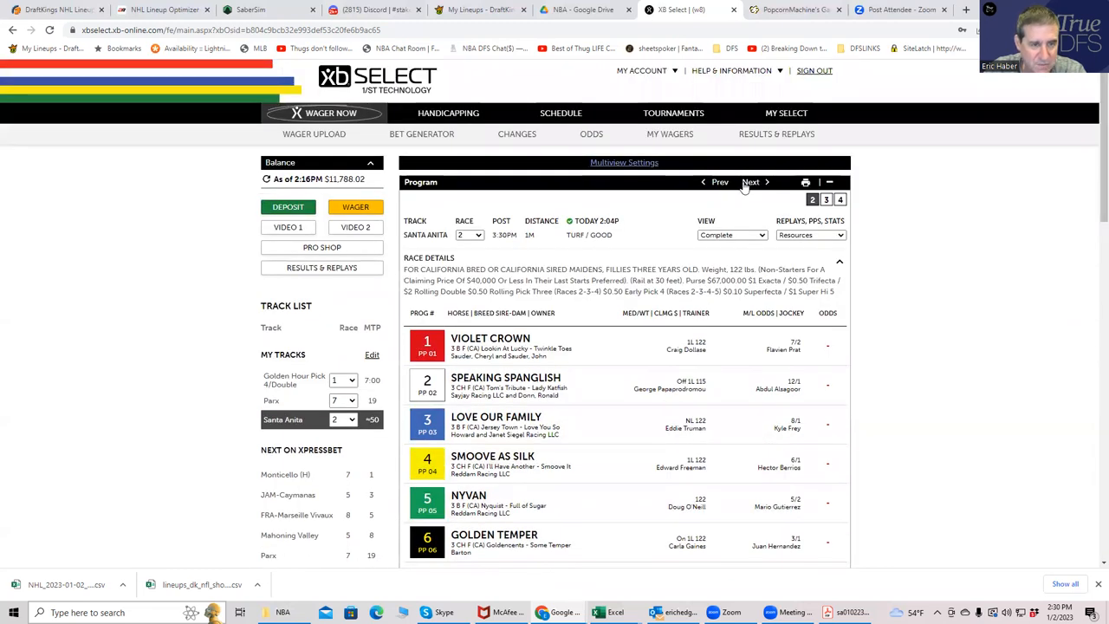
left_click(750, 182)
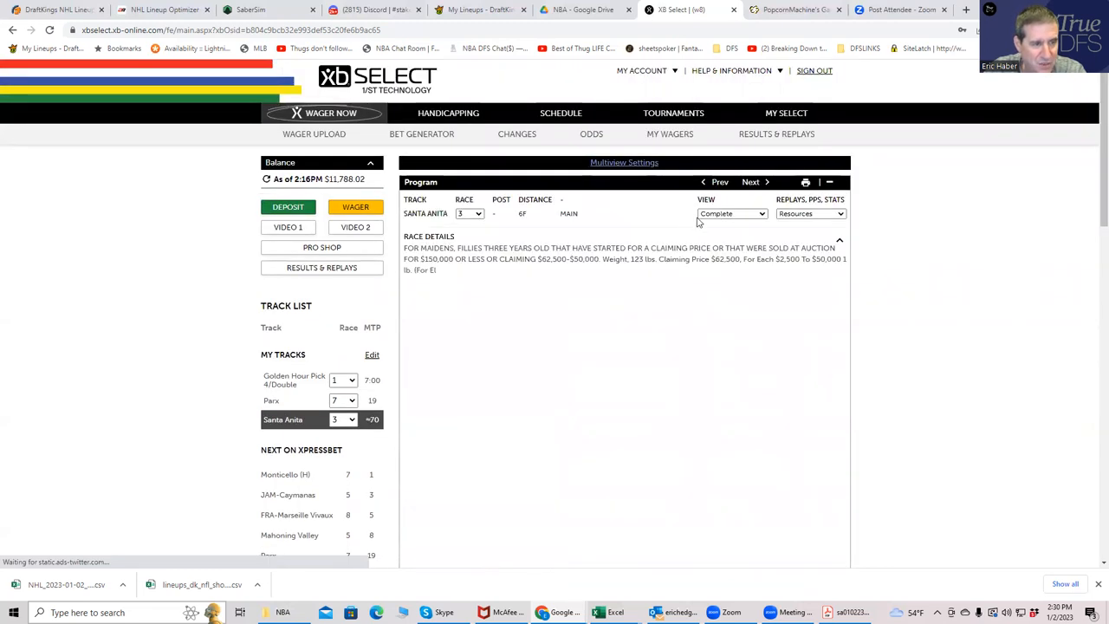
left_click(750, 182)
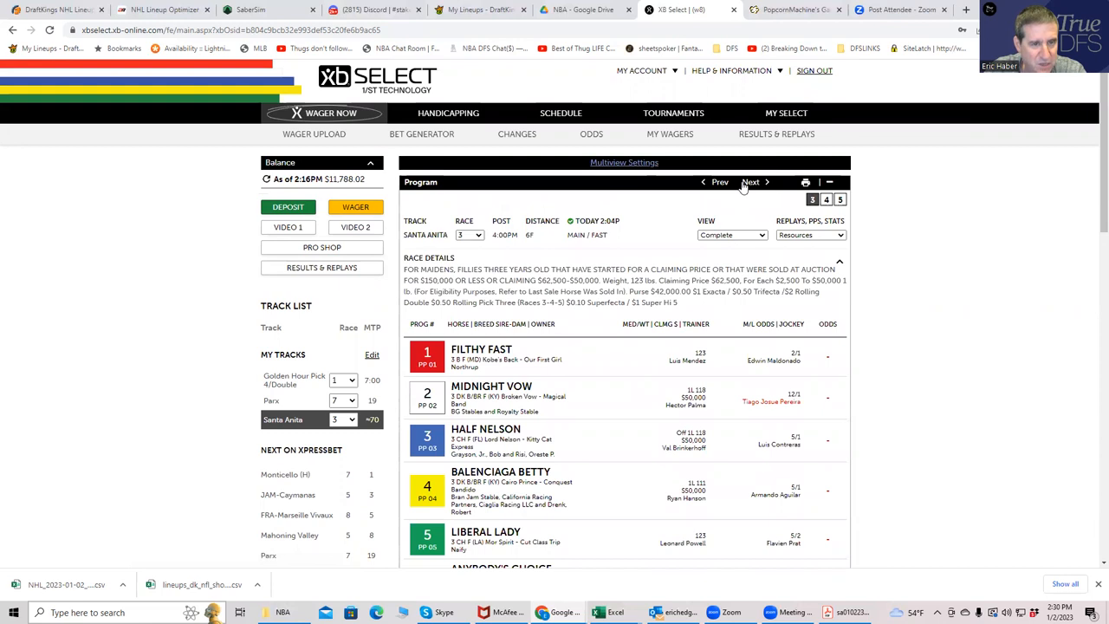
left_click(750, 181)
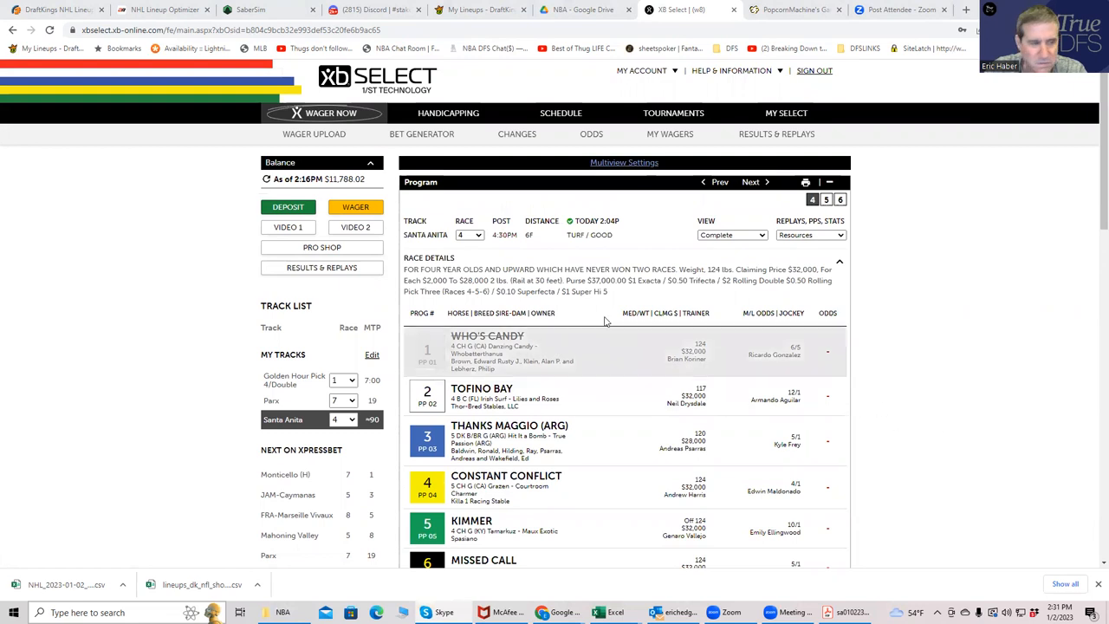
mouse_move(685, 336)
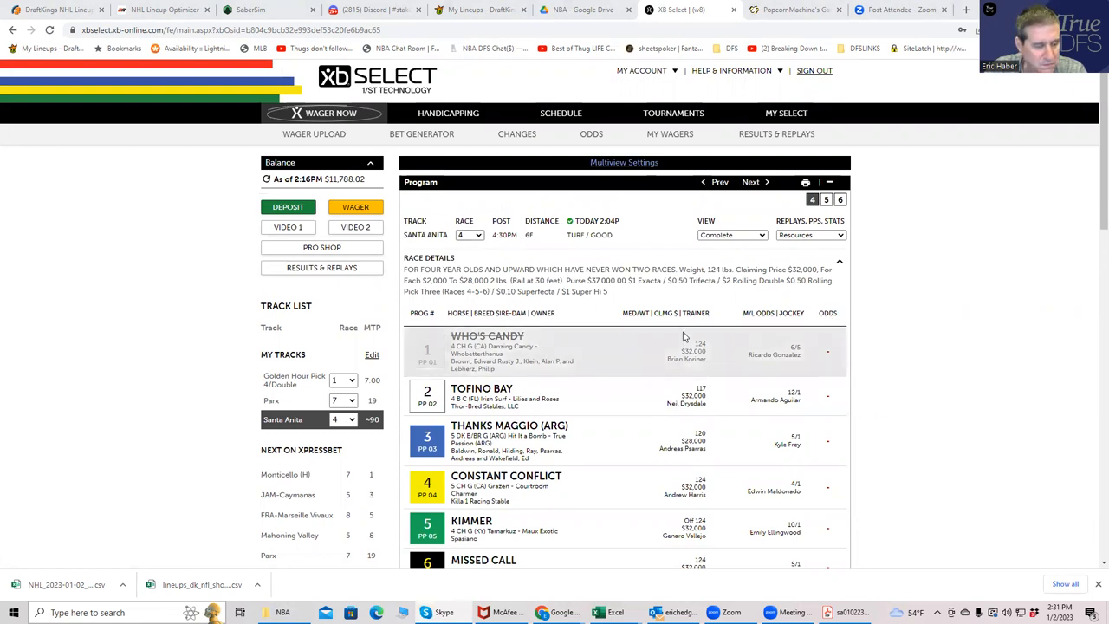
left_click(468, 236)
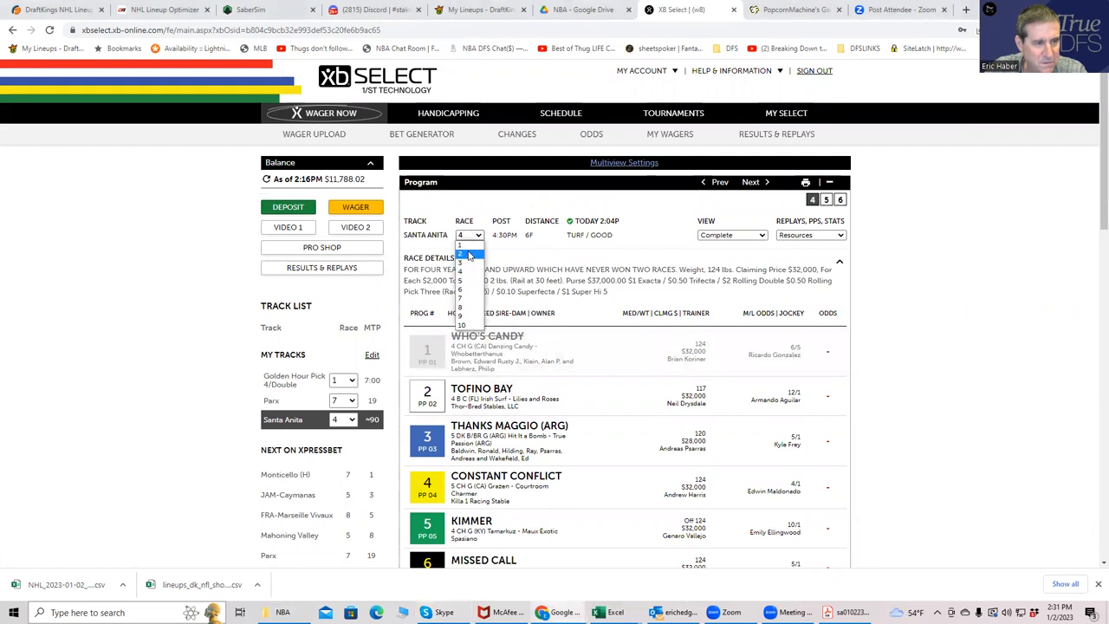
left_click(460, 253)
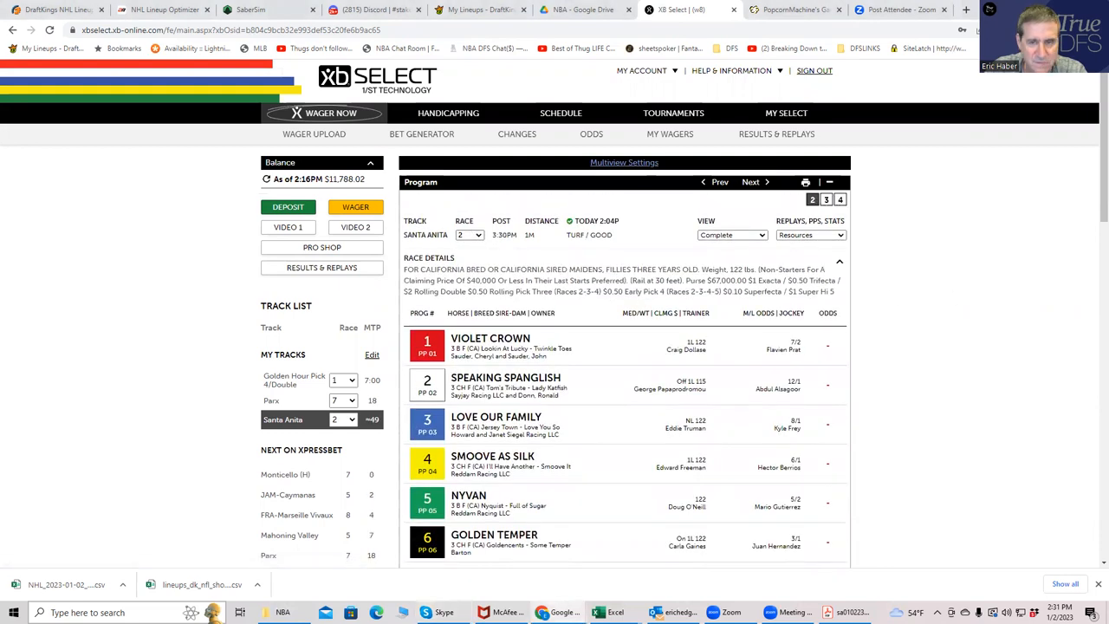
scroll("down", 3)
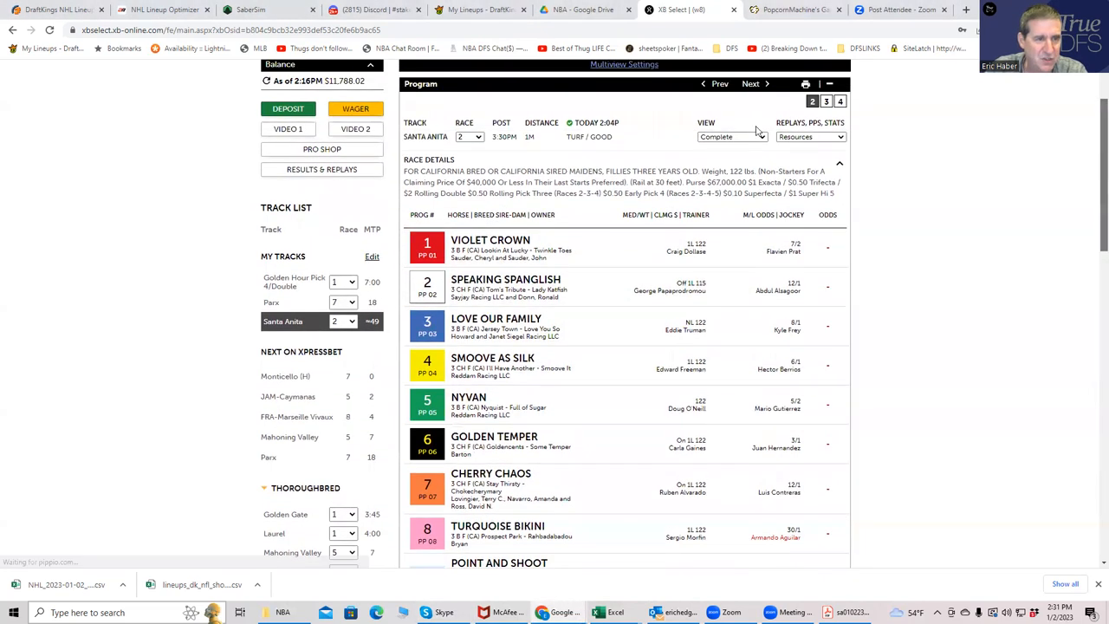
Jump to race 4 via the Race dropdown, then advance to the race 5 program led by Jacqueline Cochran
left_click(468, 135)
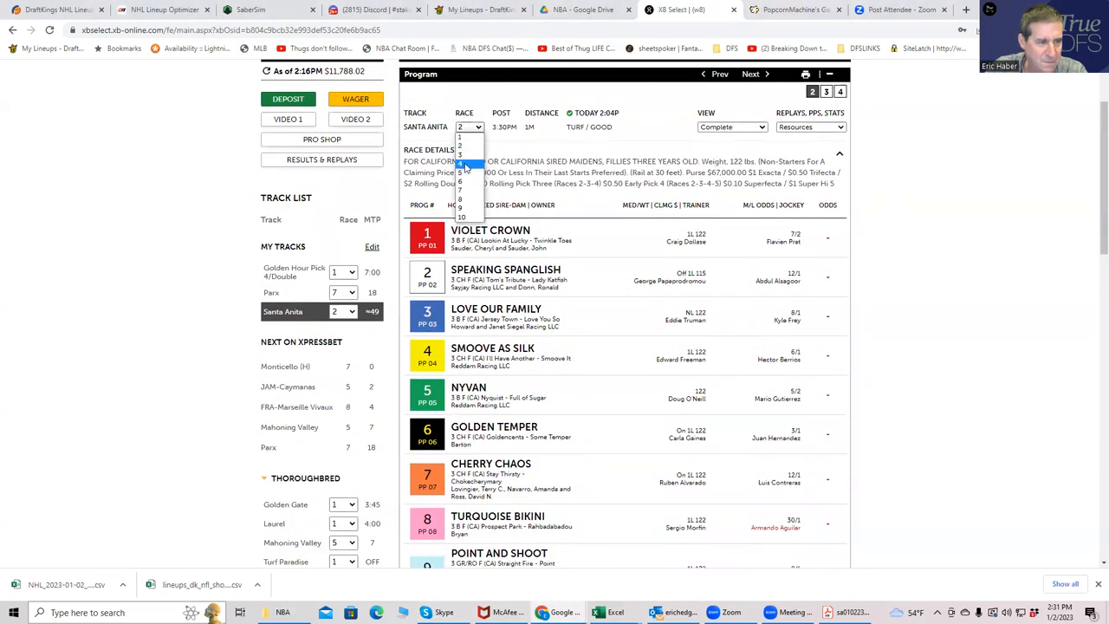
left_click(461, 162)
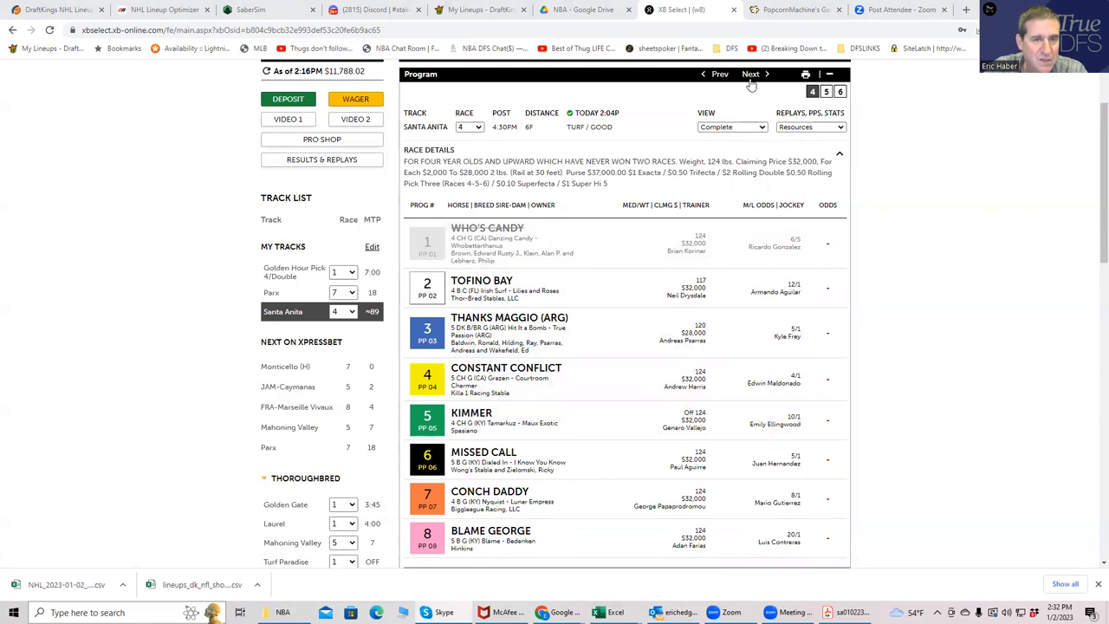
left_click(751, 72)
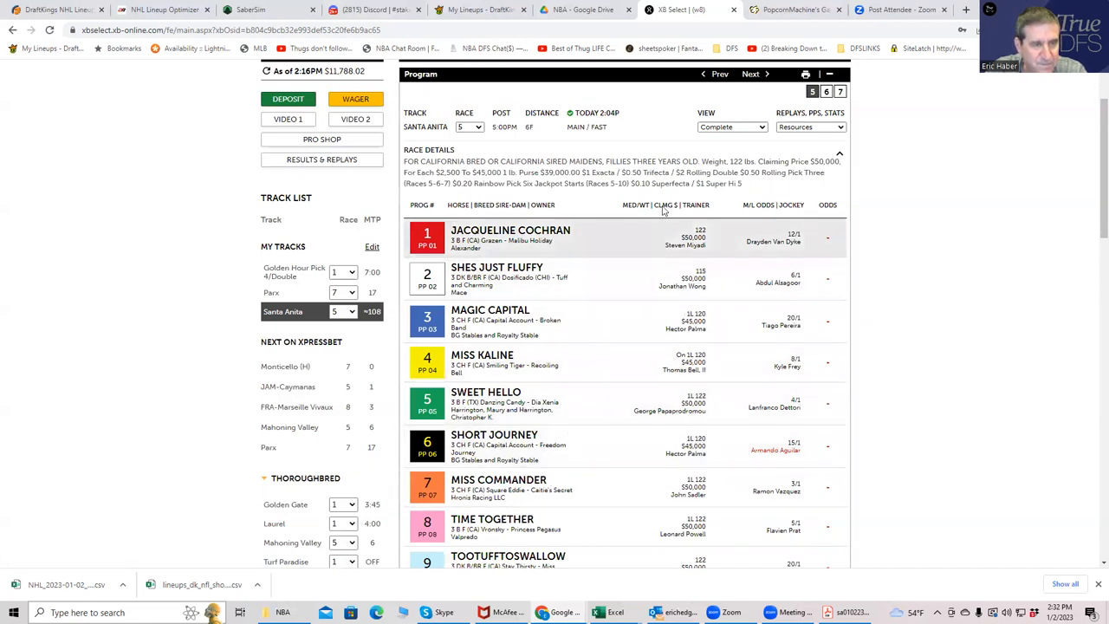
Step forward through races 6 and 7 to reach the race 8 program led by Coulthard (IRE)
left_click(750, 73)
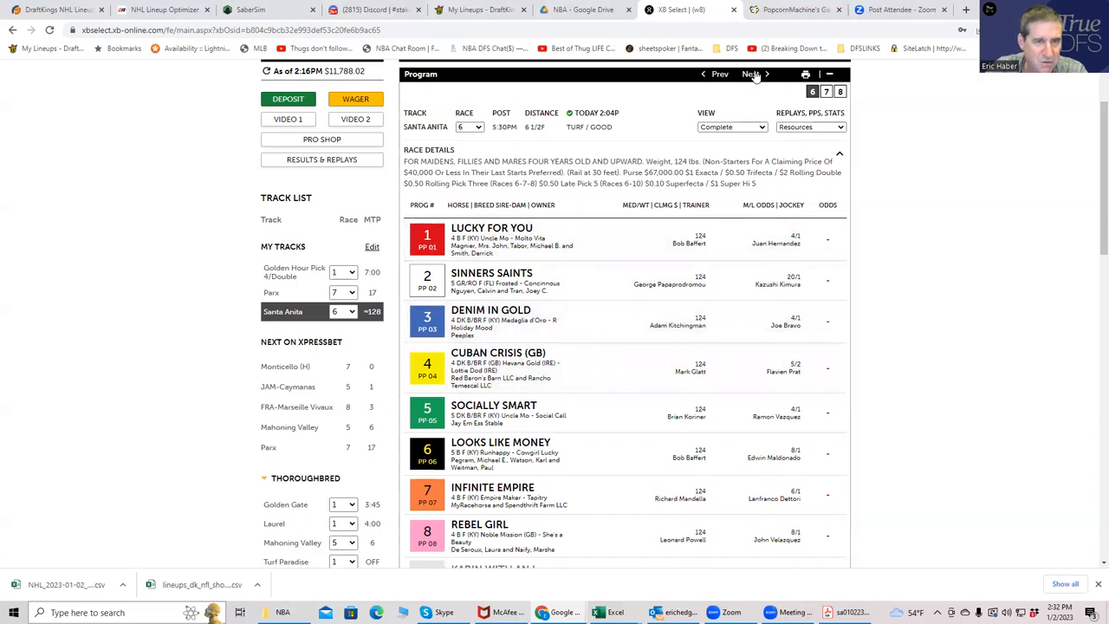
left_click(750, 73)
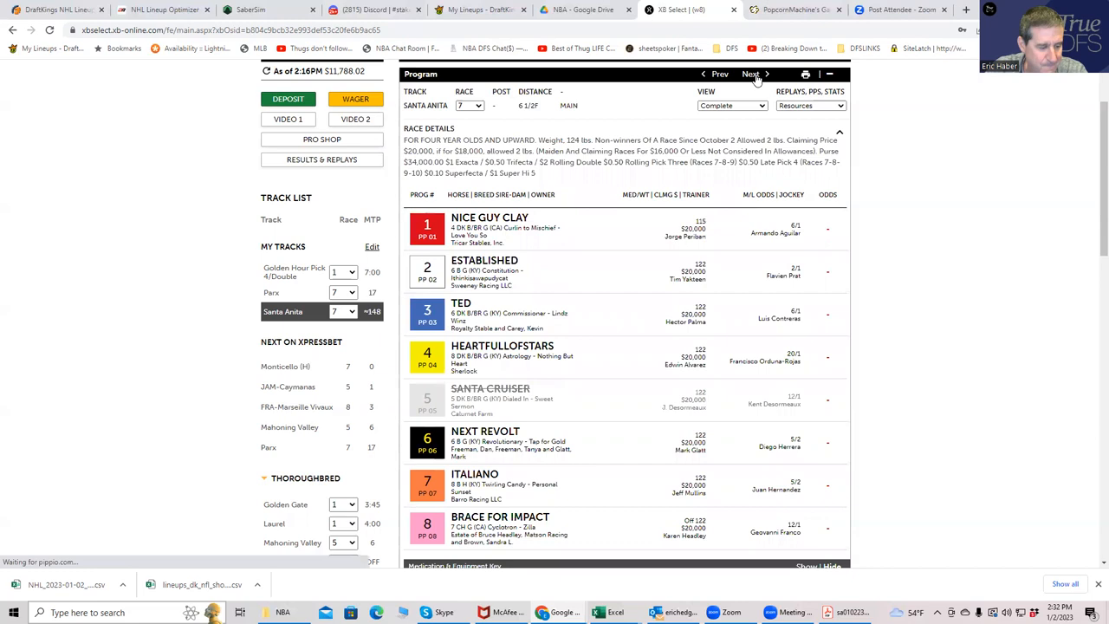
left_click(750, 73)
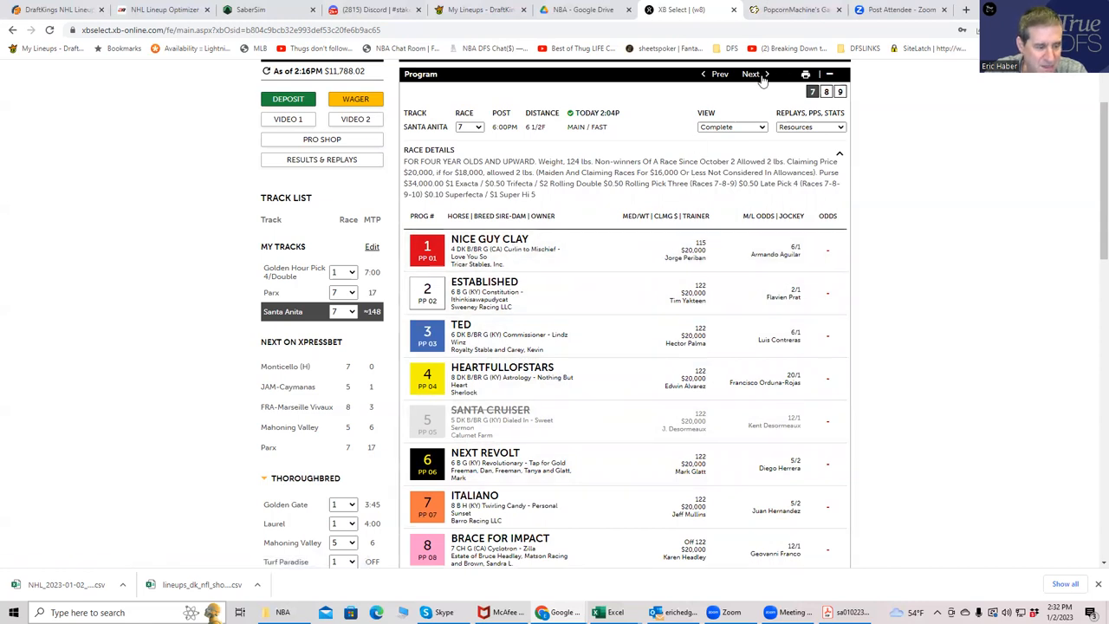
left_click(750, 73)
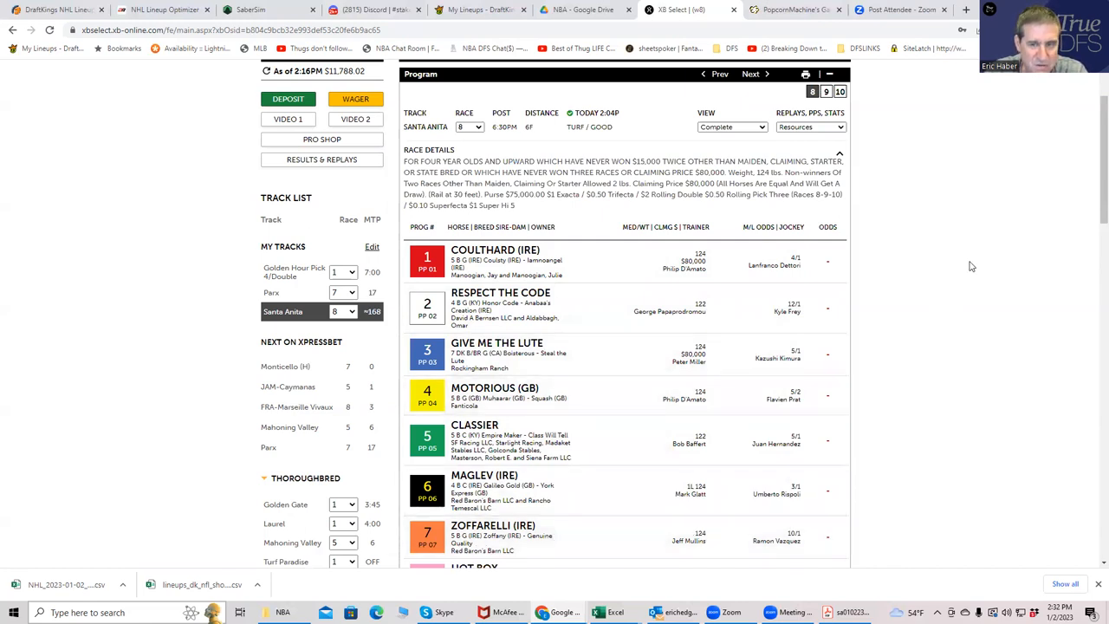
Advance to the race 9 program, with Mr Fisk first and Roll On Big Joe scratched
left_click(750, 73)
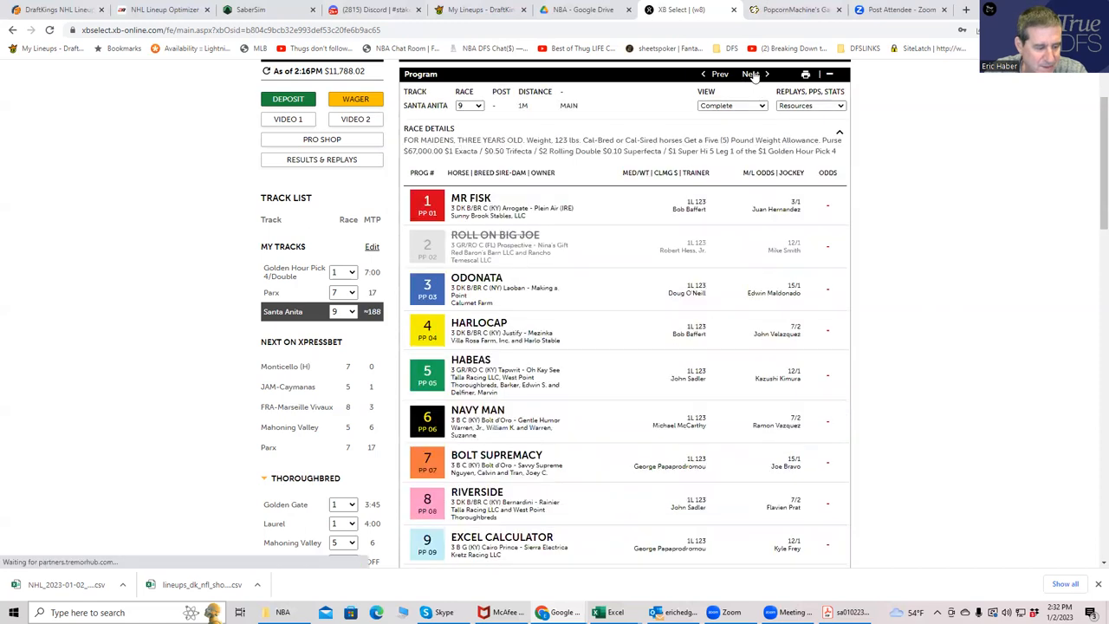
left_click(751, 73)
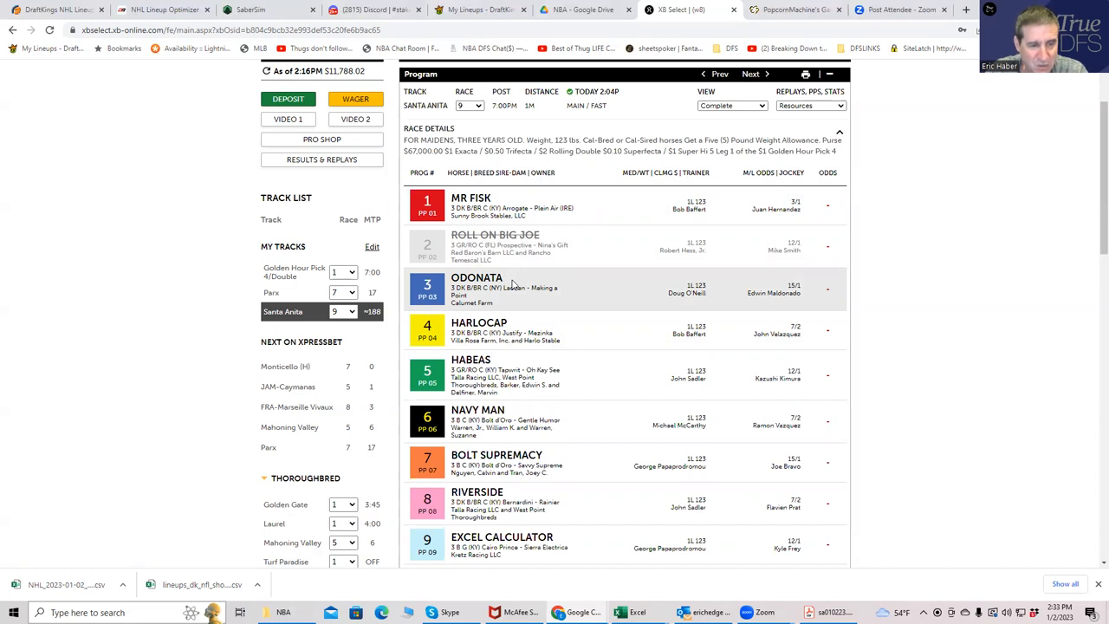
mouse_move(570, 311)
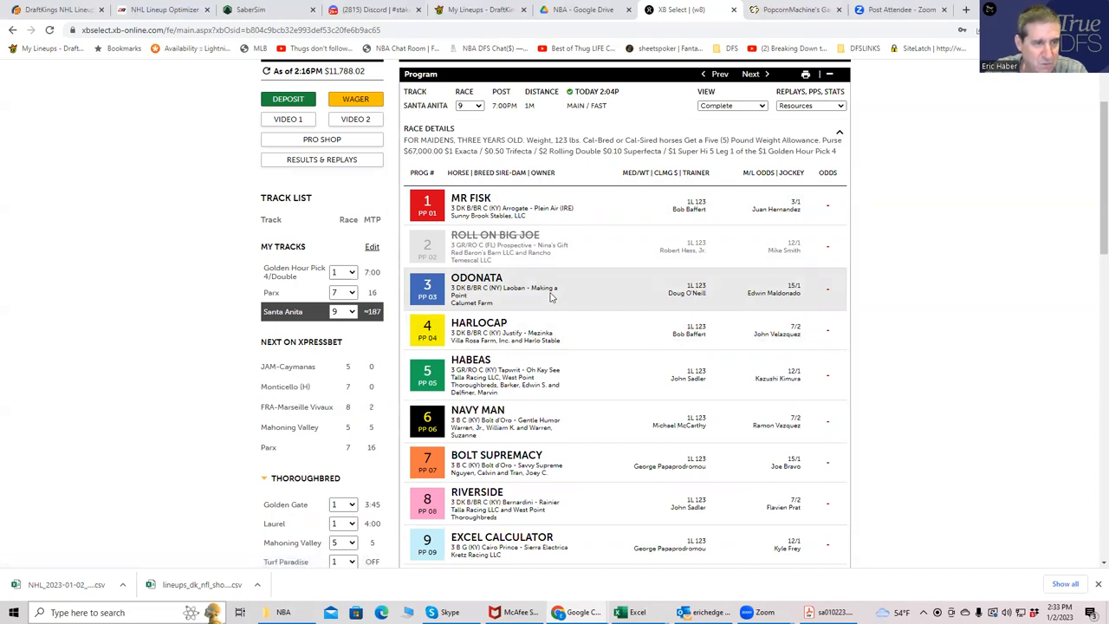
mouse_move(506, 309)
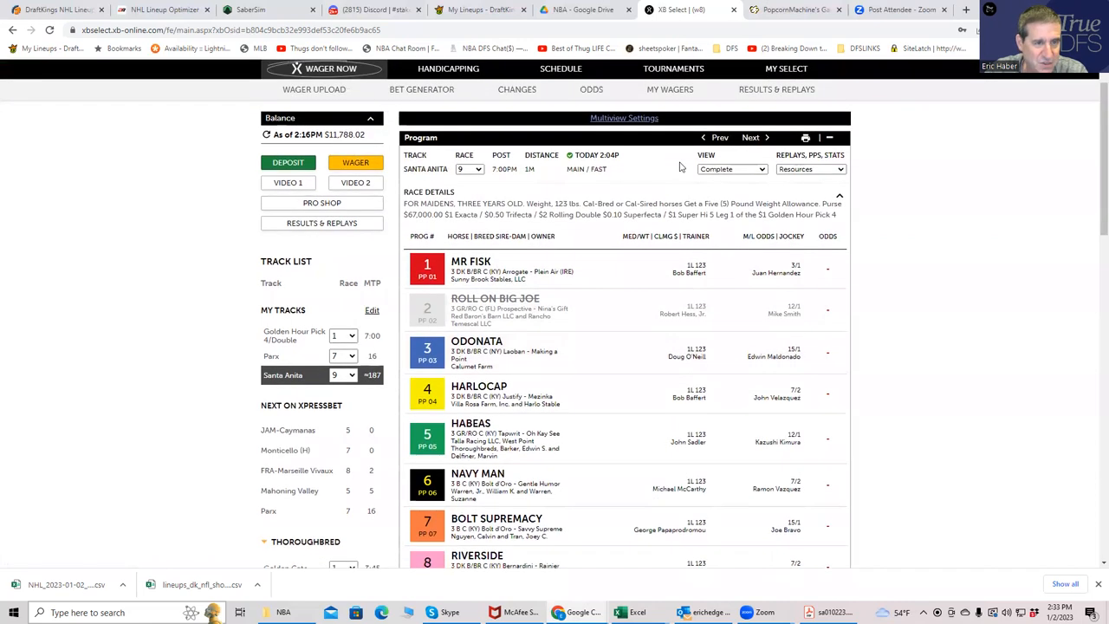
View the race 10 program, then jump back to race 1 led by Burgoo Alley (IRE) via the Race dropdown
left_click(751, 137)
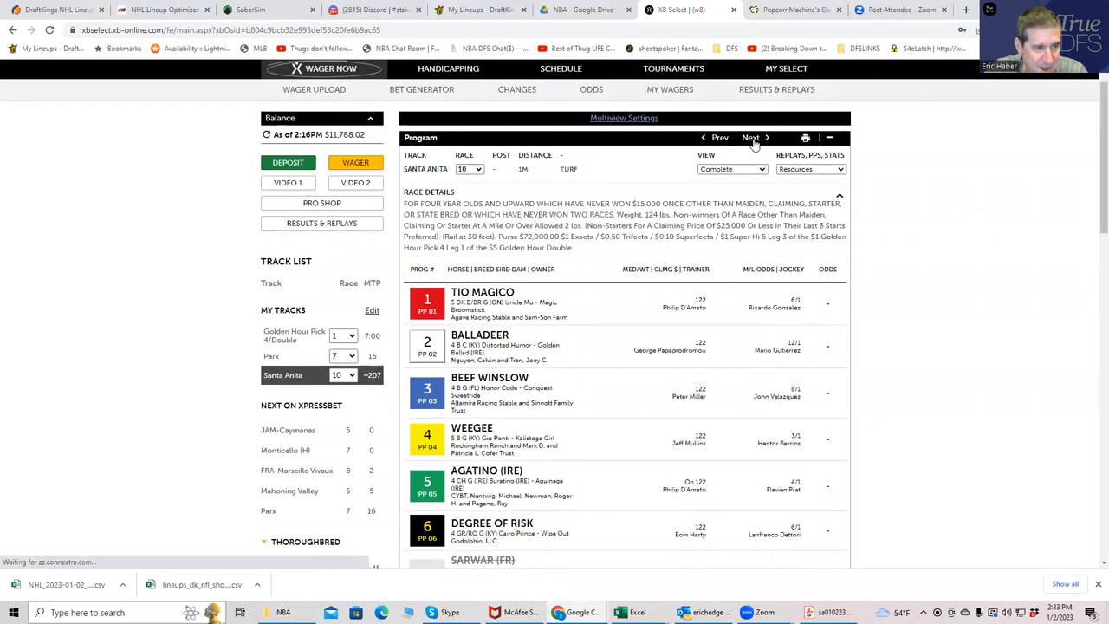
left_click(752, 136)
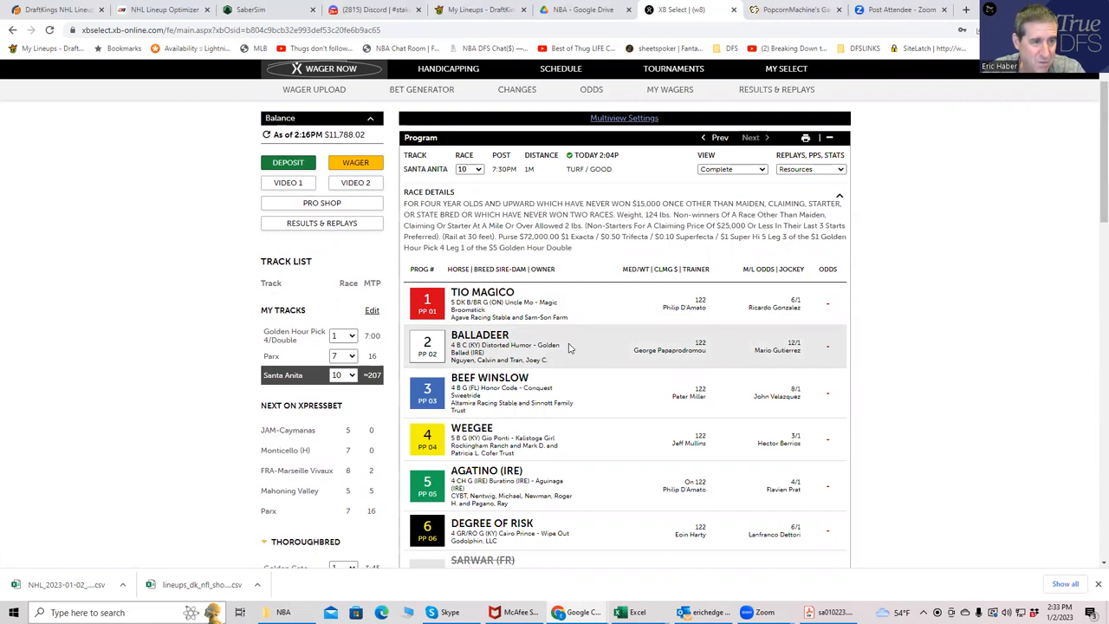
left_click(467, 170)
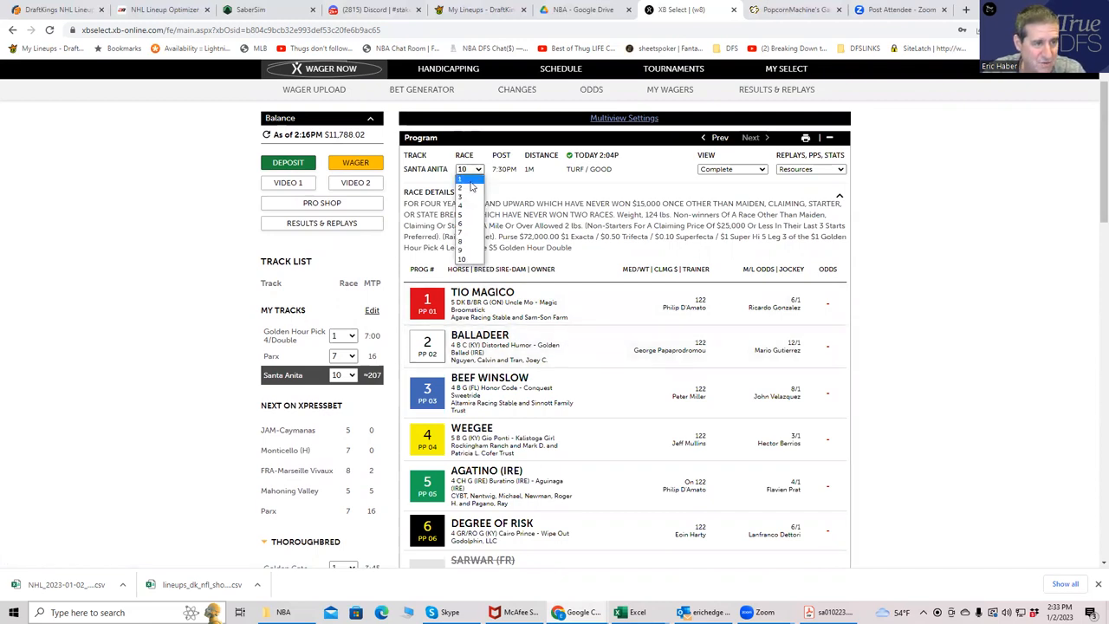
left_click(460, 177)
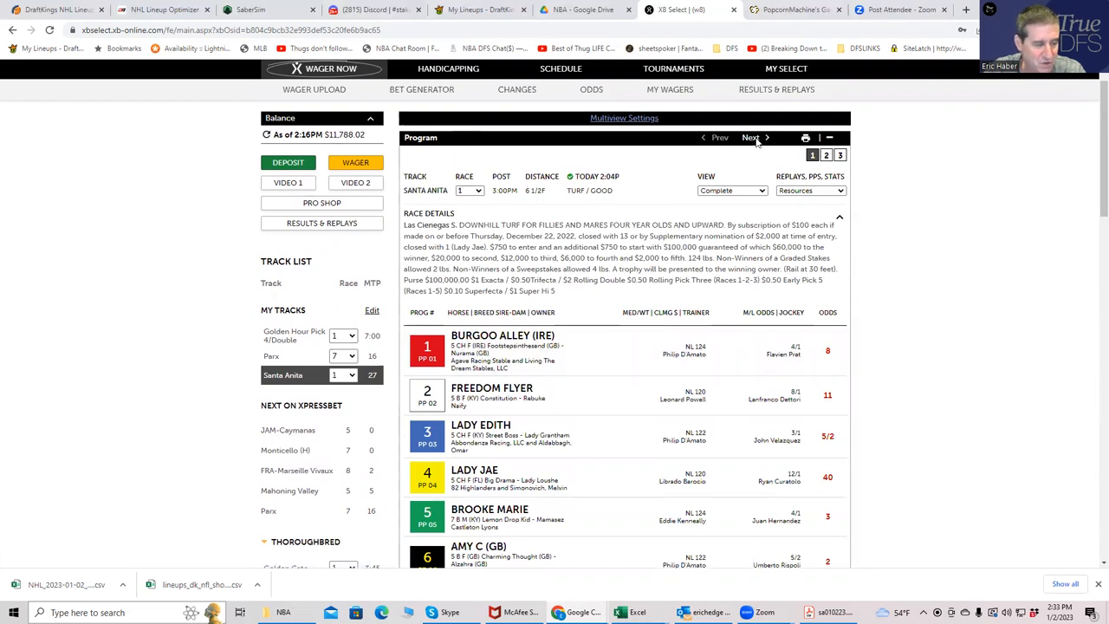
Step forward through the race 2, 3, 4 and 5 programs with Next
left_click(750, 137)
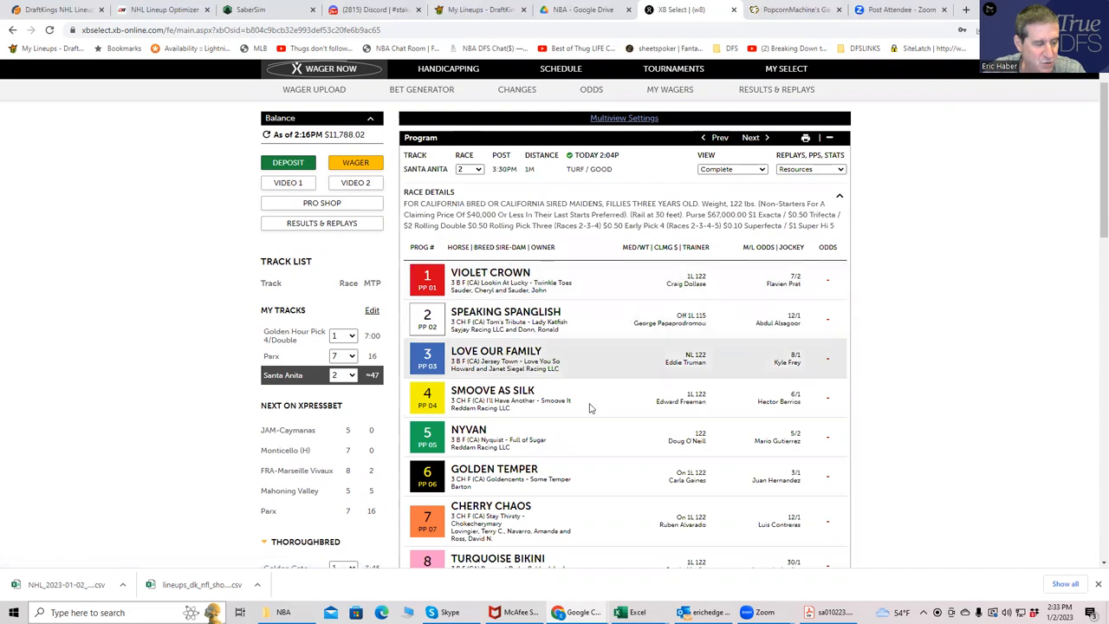
scroll("down", 3)
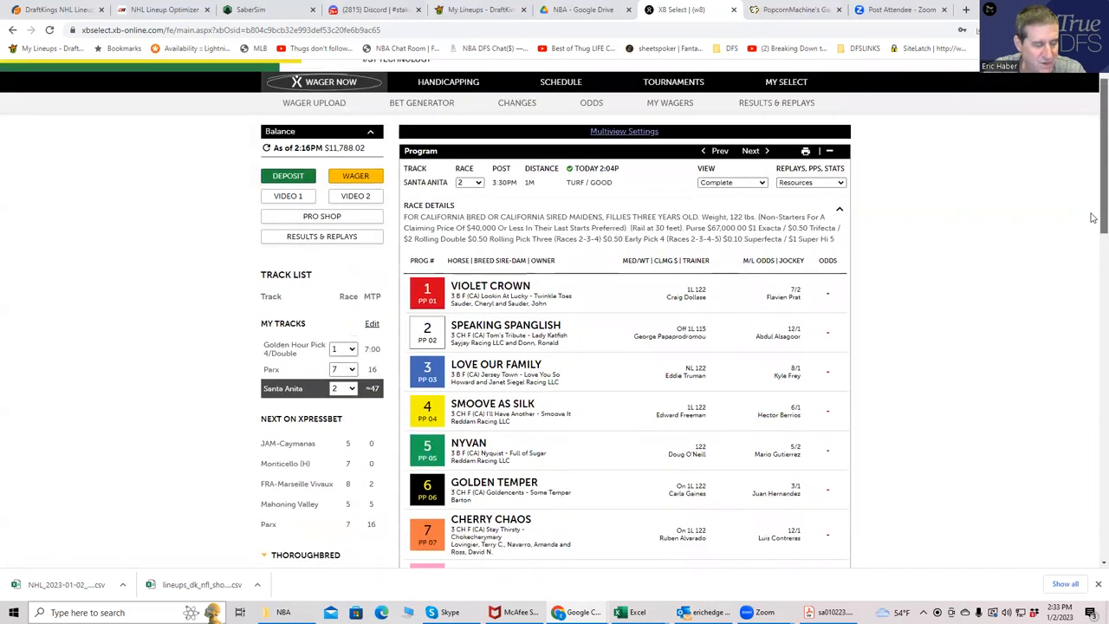
left_click(750, 177)
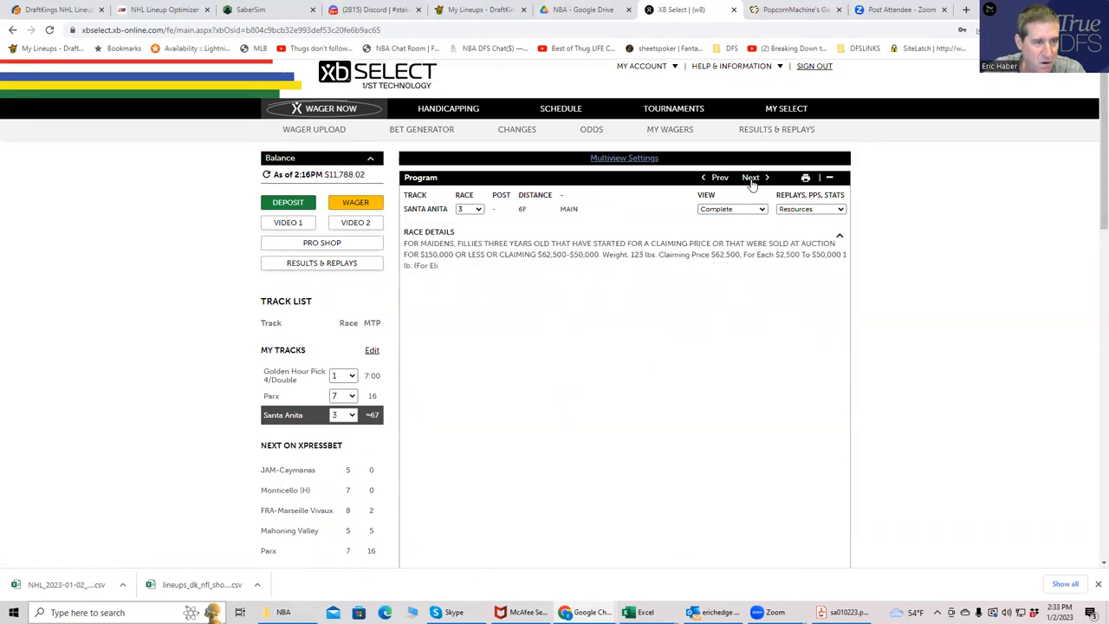
left_click(751, 177)
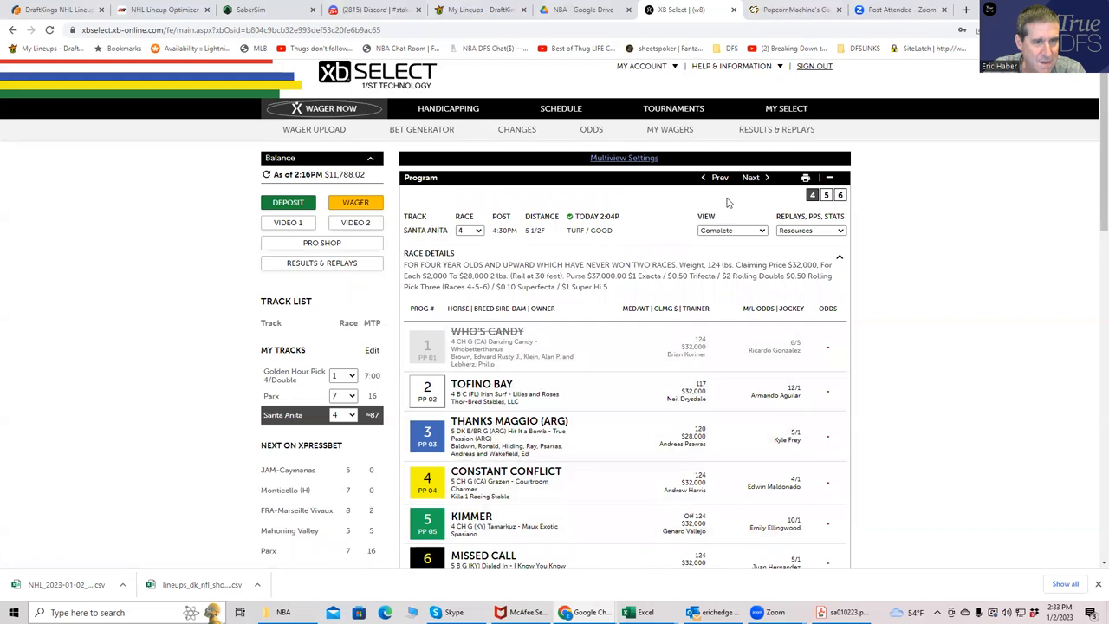
left_click(751, 176)
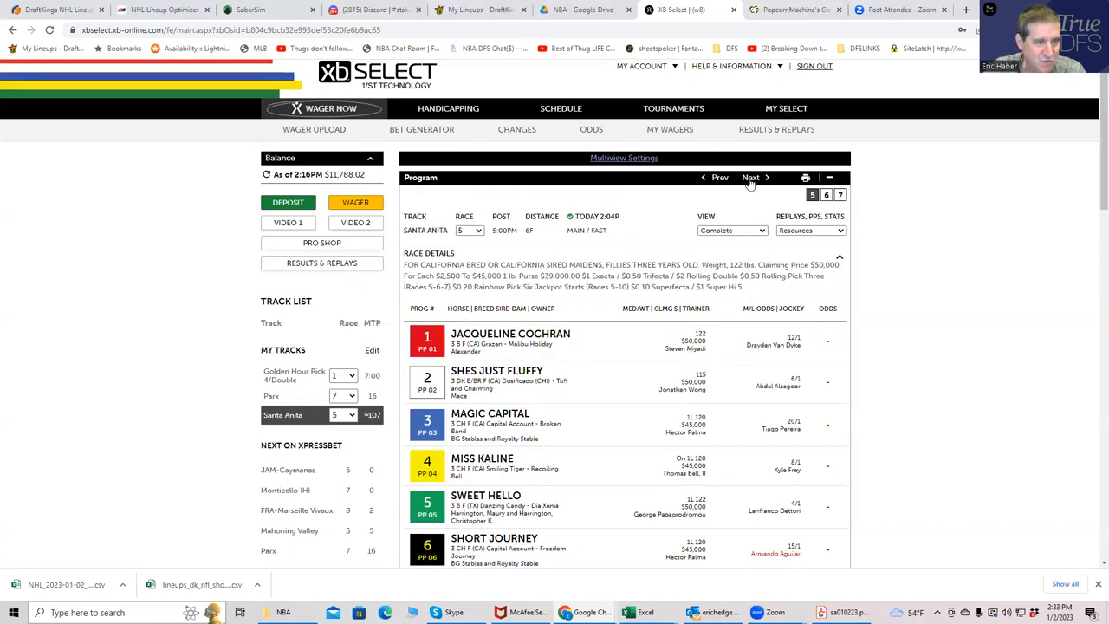
Continue through races 6 to 9 to reach the race 10 program led by Tio Magico
left_click(751, 177)
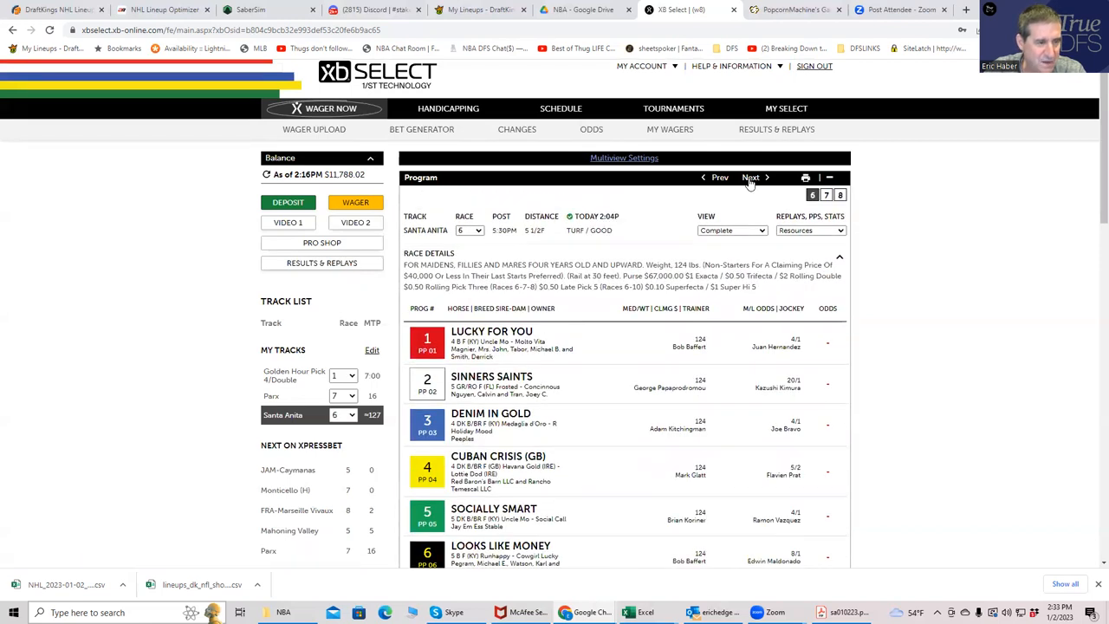
left_click(750, 177)
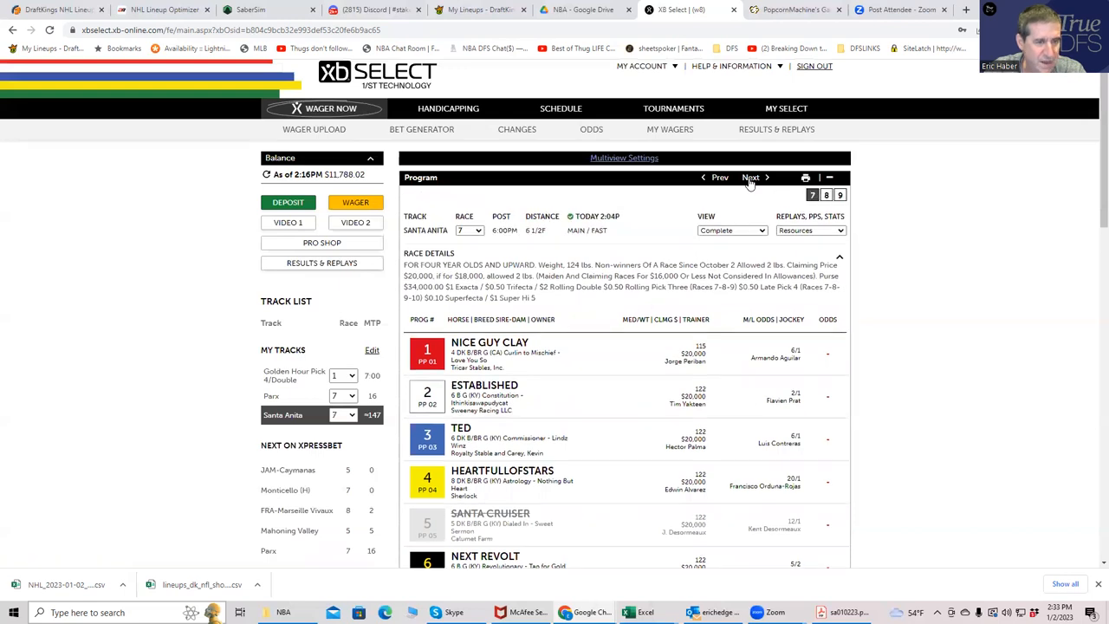
left_click(752, 177)
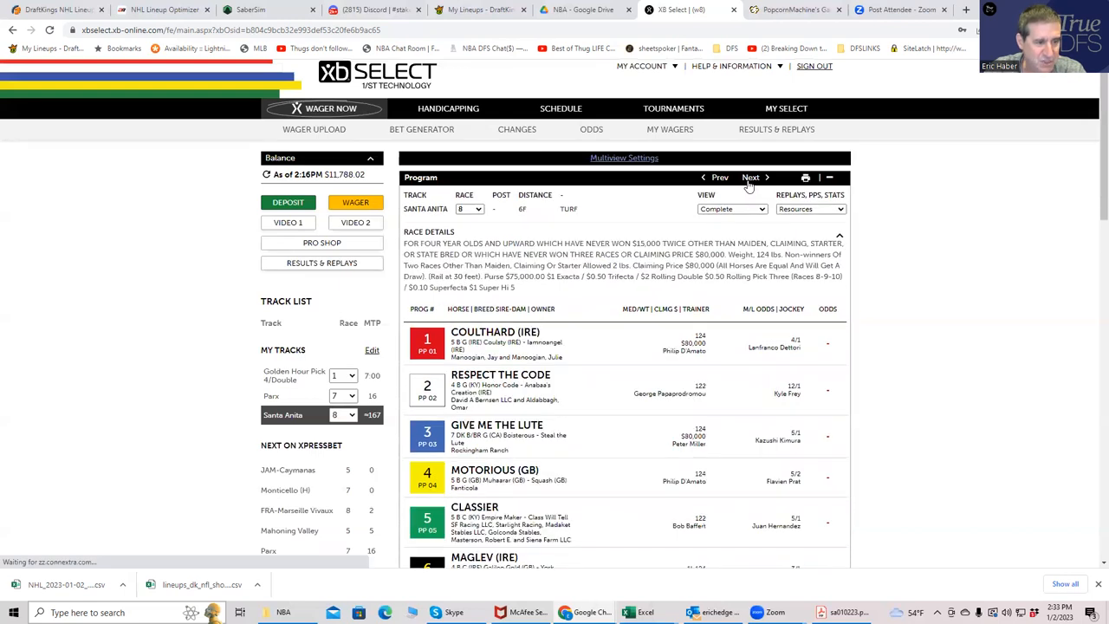
left_click(751, 177)
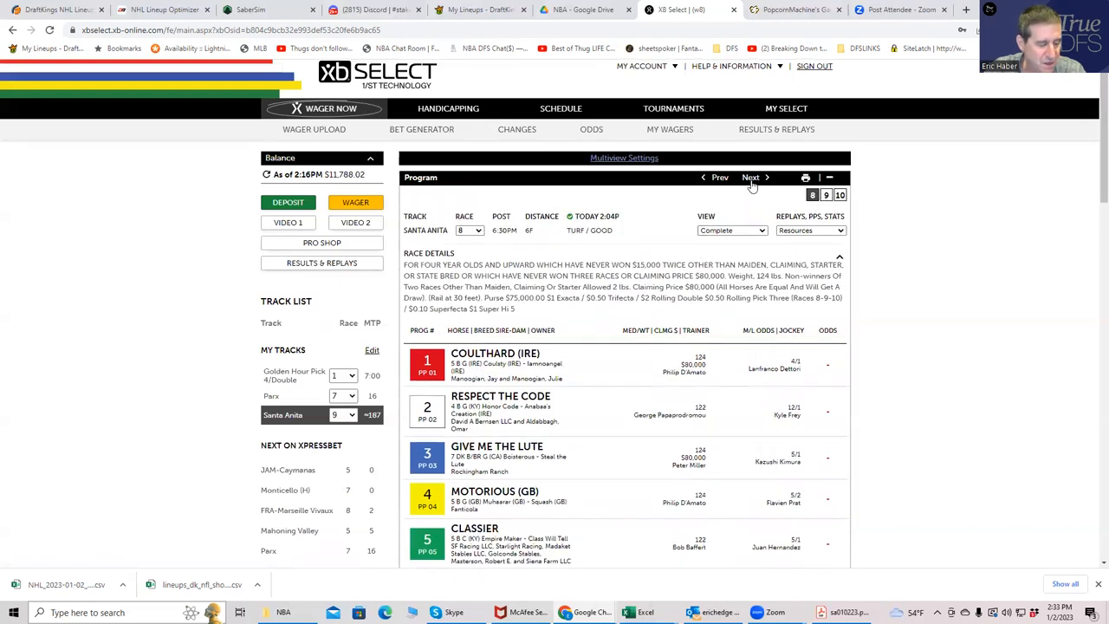
left_click(751, 177)
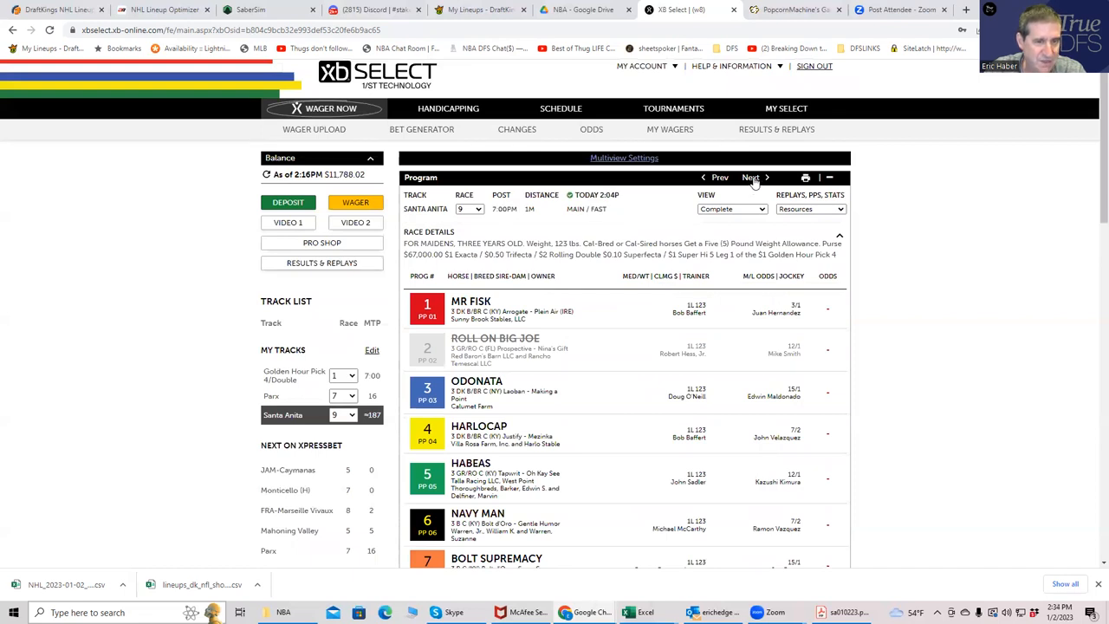
left_click(752, 177)
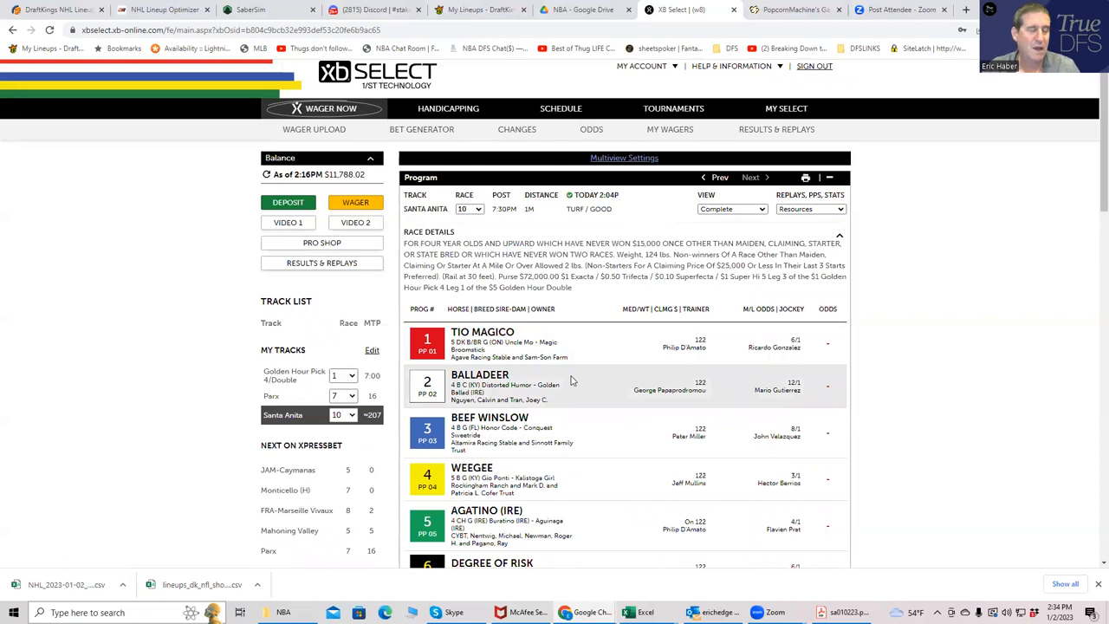